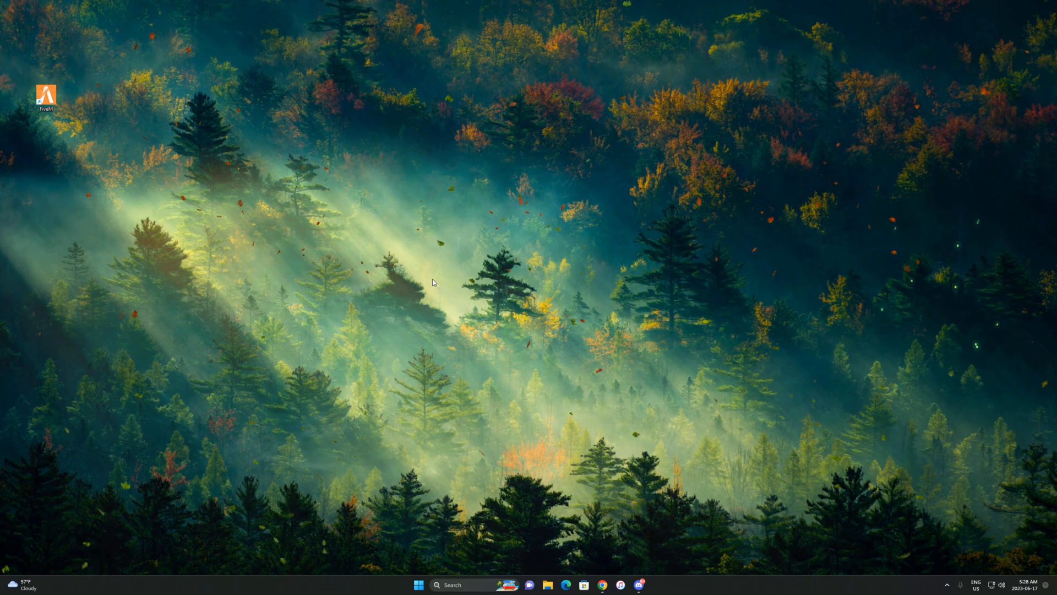
Step: Launch the NVIDIA Control Panel from the desktop's full right-click menu
right_click(433, 283)
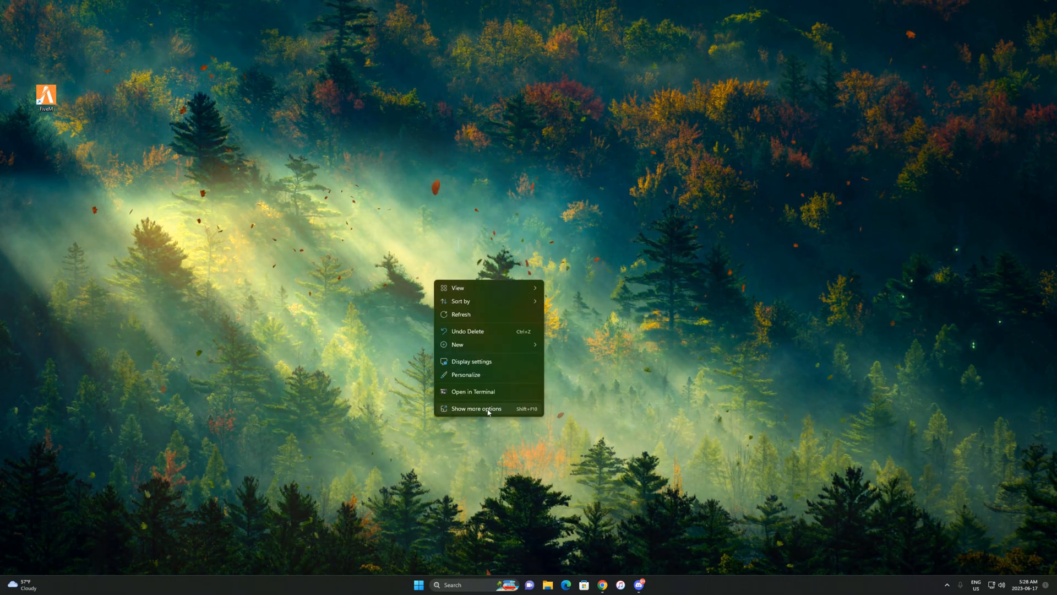
click(476, 408)
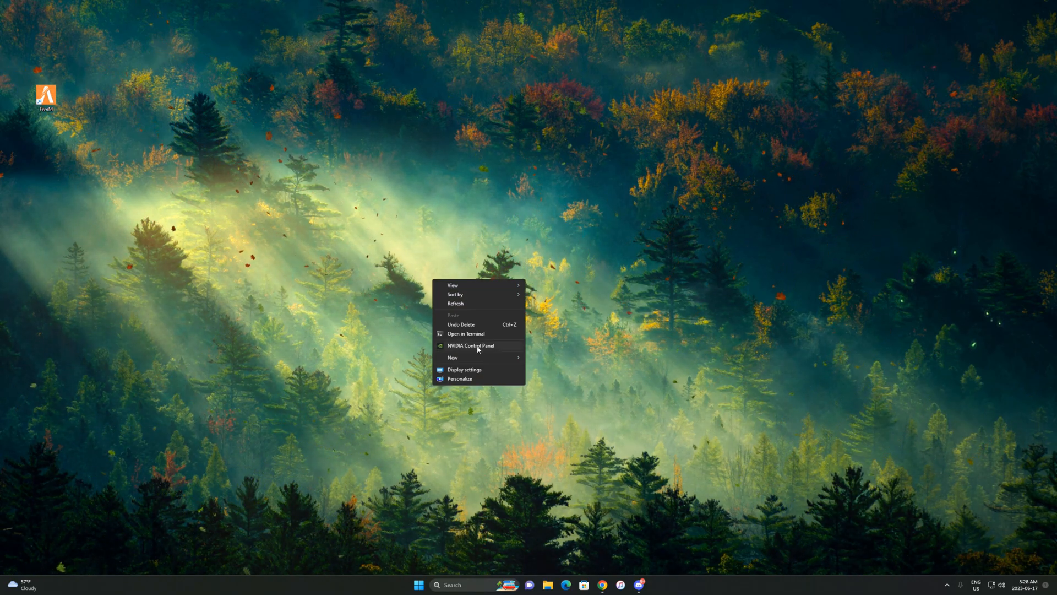
click(471, 344)
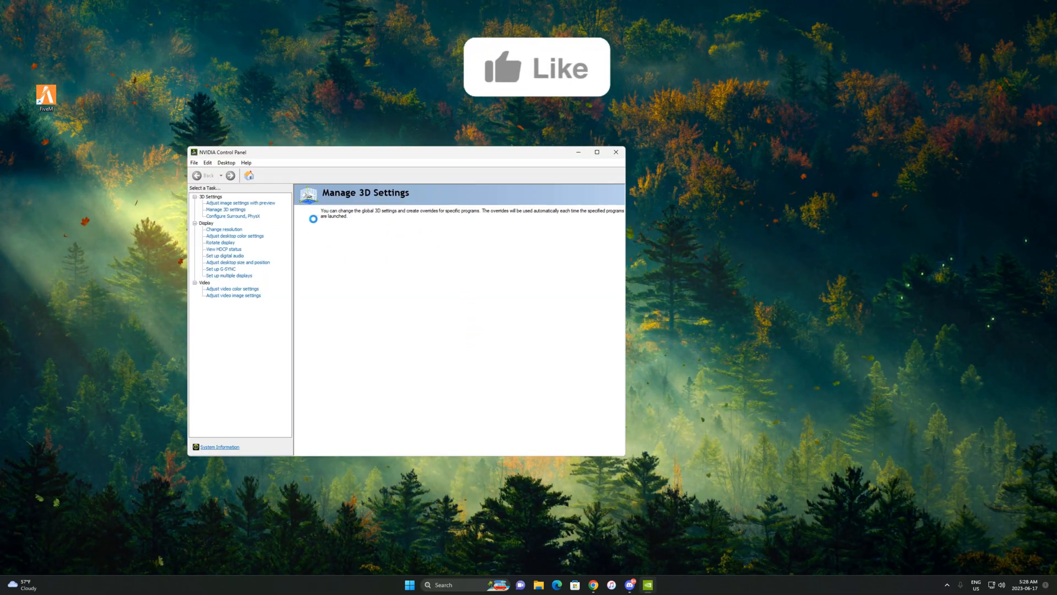
Step: In Manage 3D Settings, keep the global Max Frame Rate set to Off and confirm
click(225, 210)
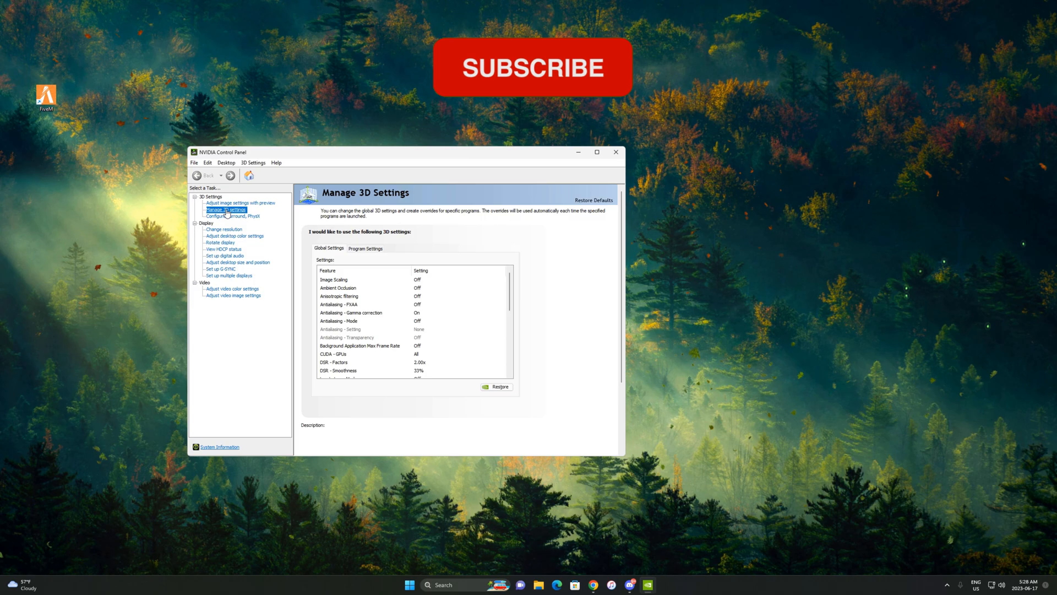
scroll(down, 3)
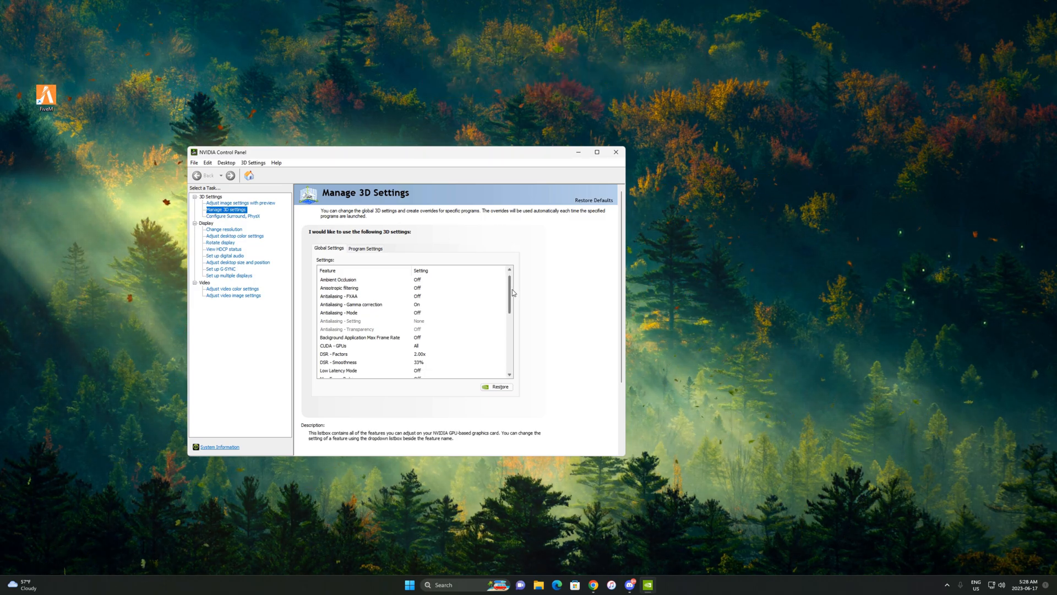
scroll(down, 3)
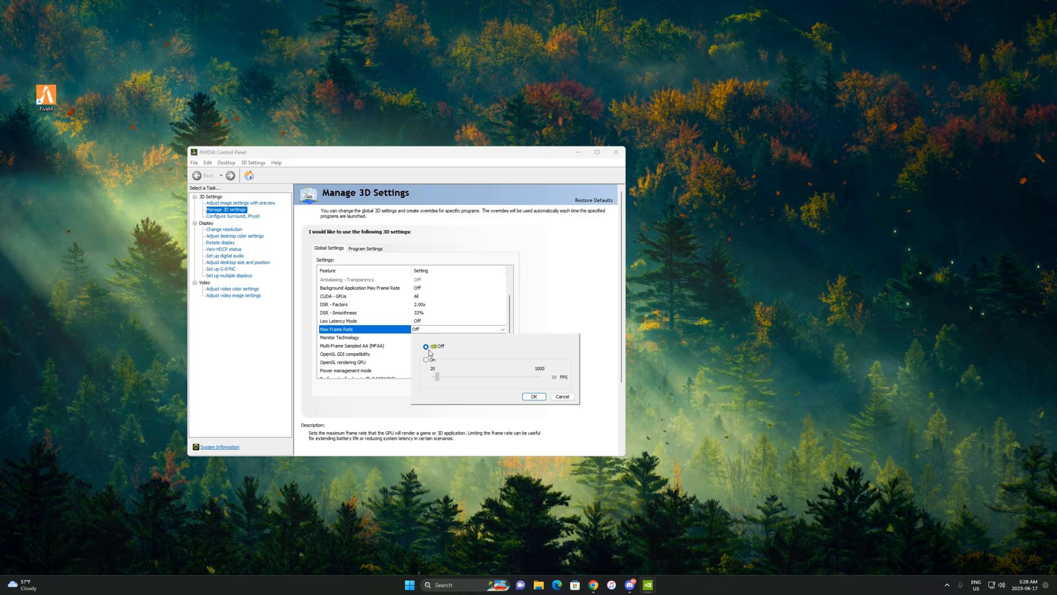
click(533, 397)
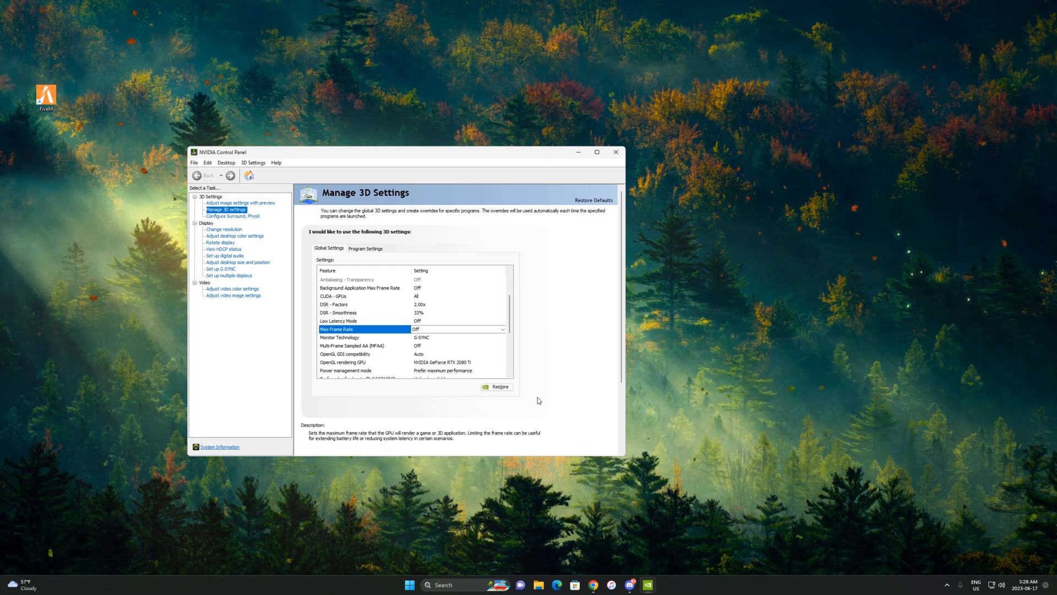
mouse_move(594, 449)
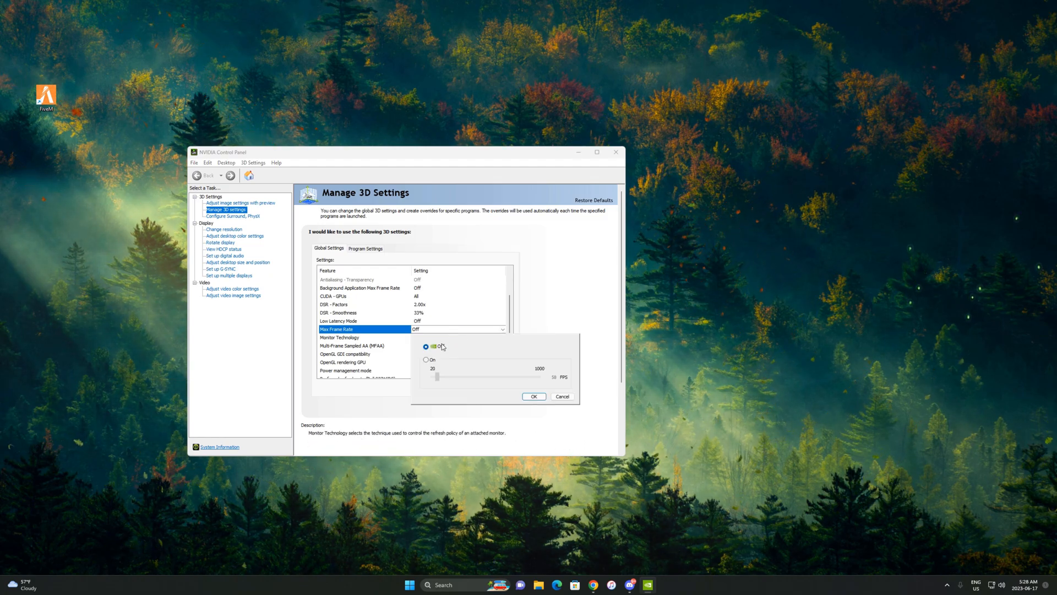
click(533, 395)
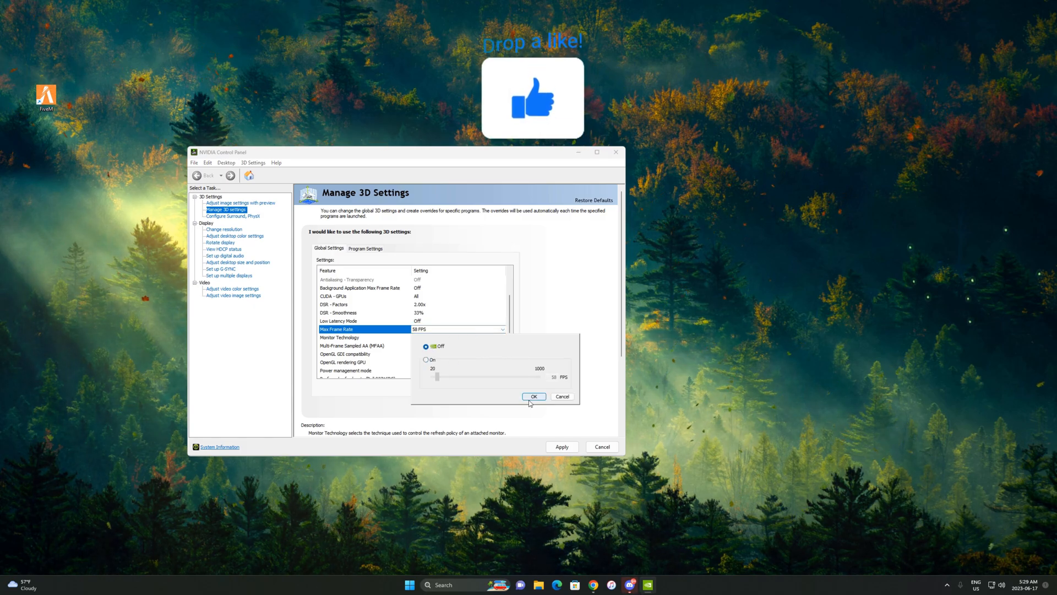
click(533, 395)
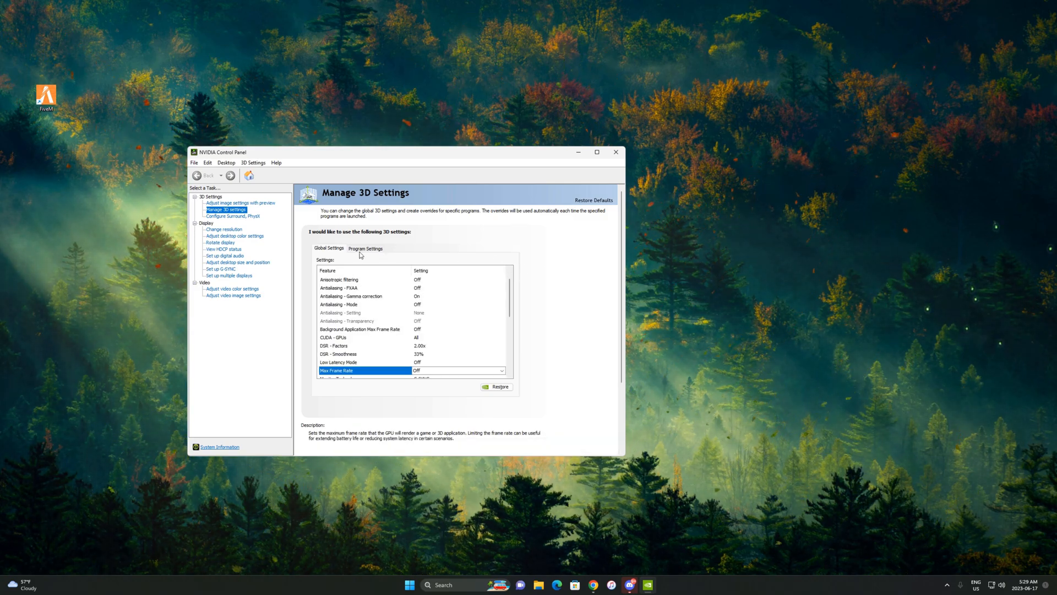
Step: Add FiveM Game subprocess to Program Settings as a customisable program
click(365, 248)
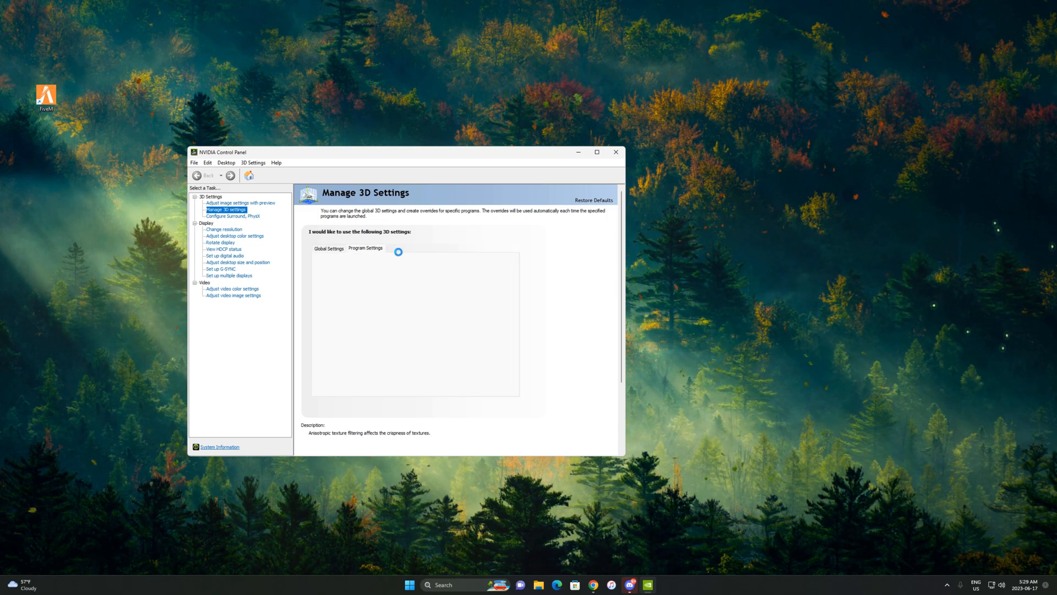
click(366, 248)
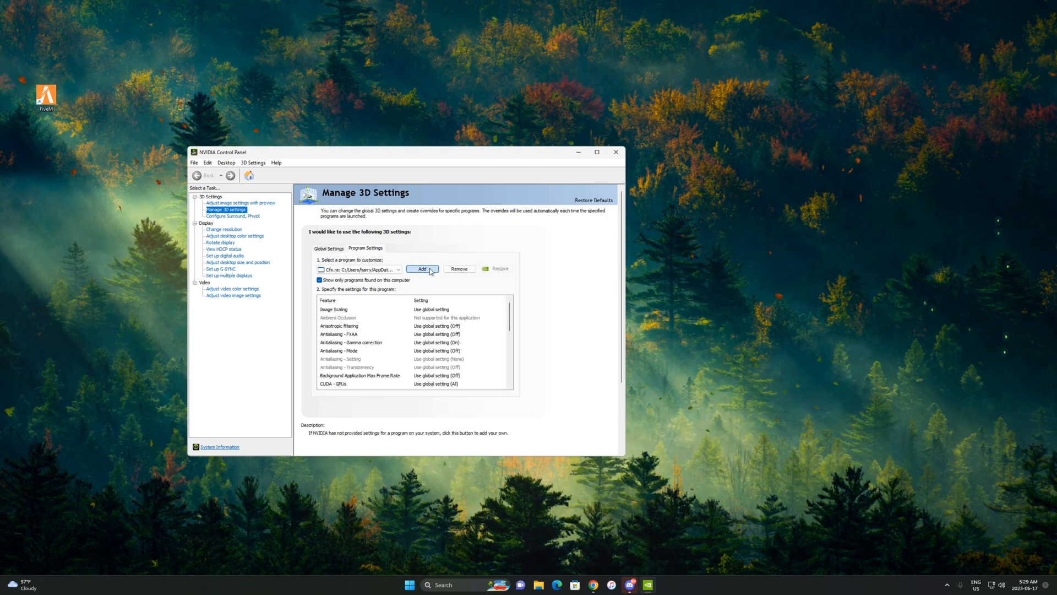
click(420, 269)
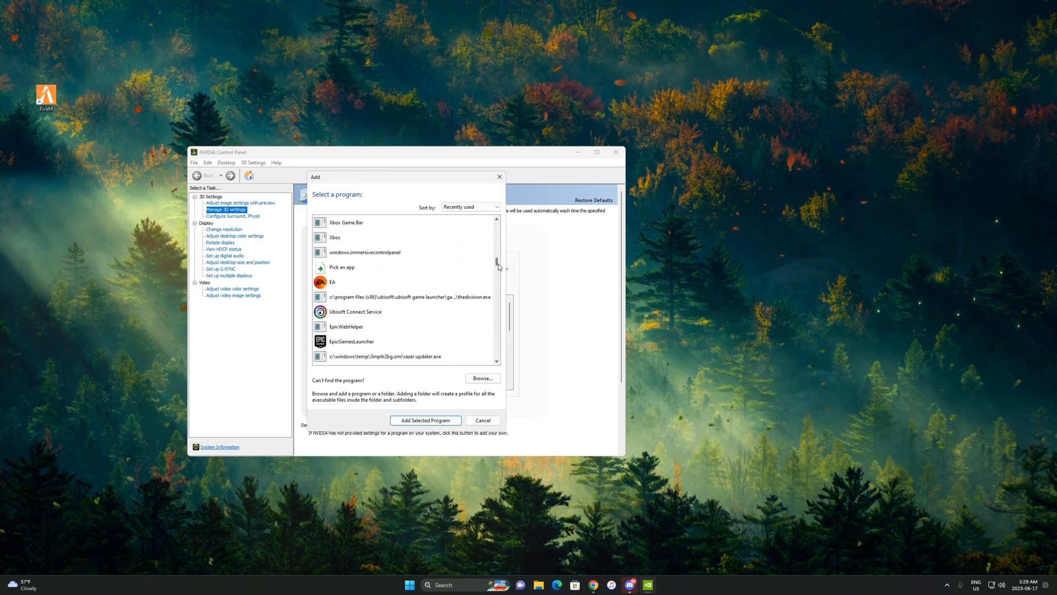
scroll(down, 3)
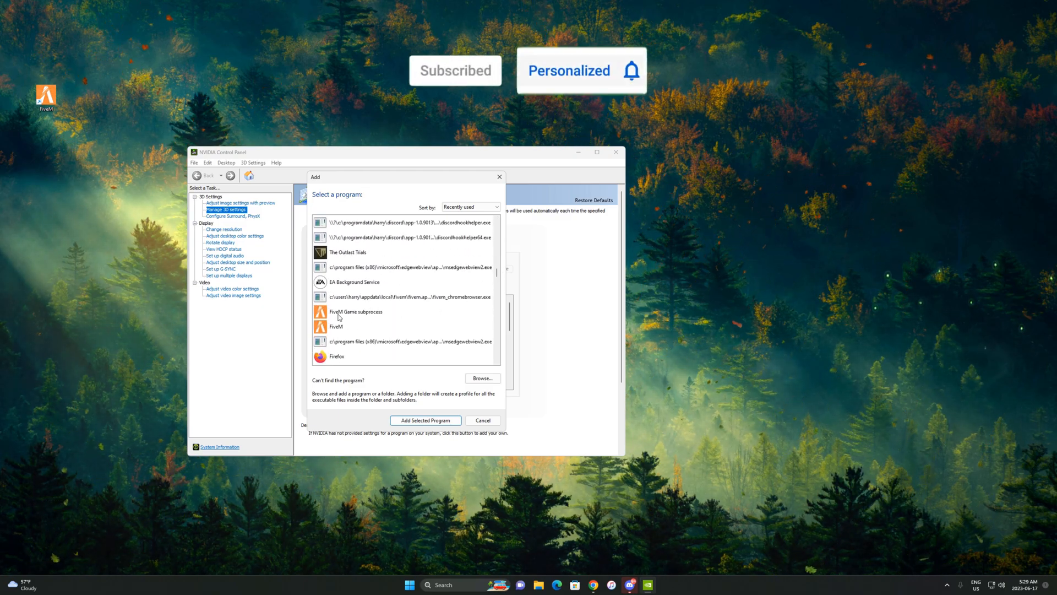
click(356, 312)
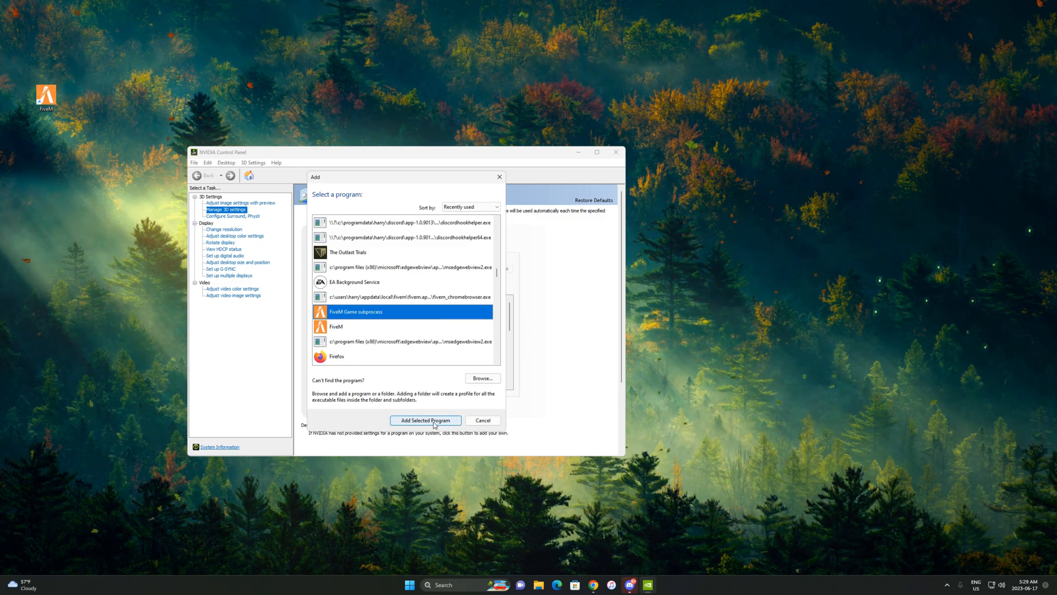
click(425, 420)
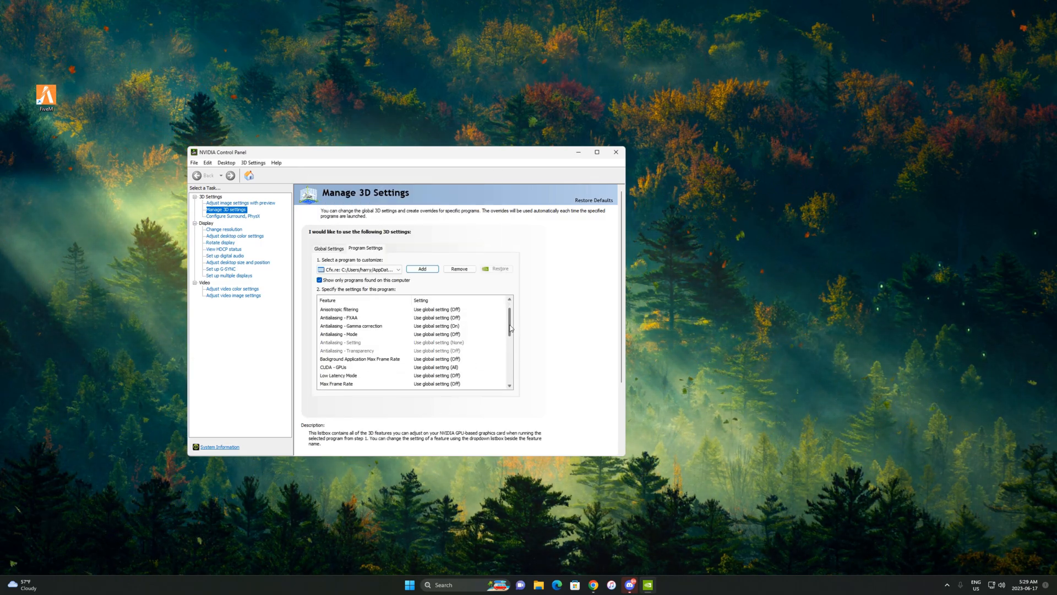
Step: Override FiveM's Max Frame Rate to Off, confirm, and close the control panel
scroll(down, 3)
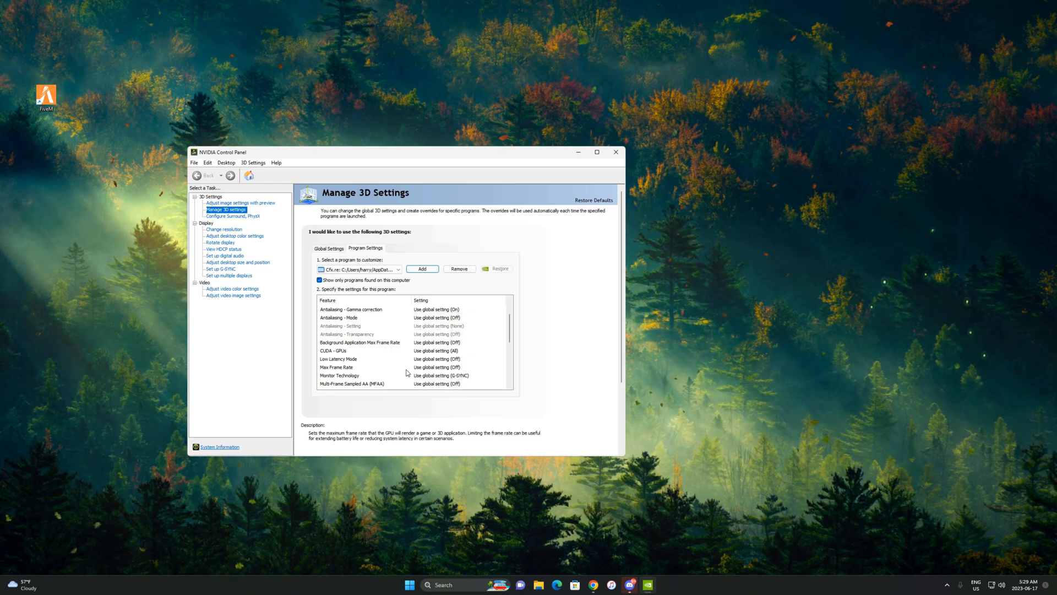
click(437, 366)
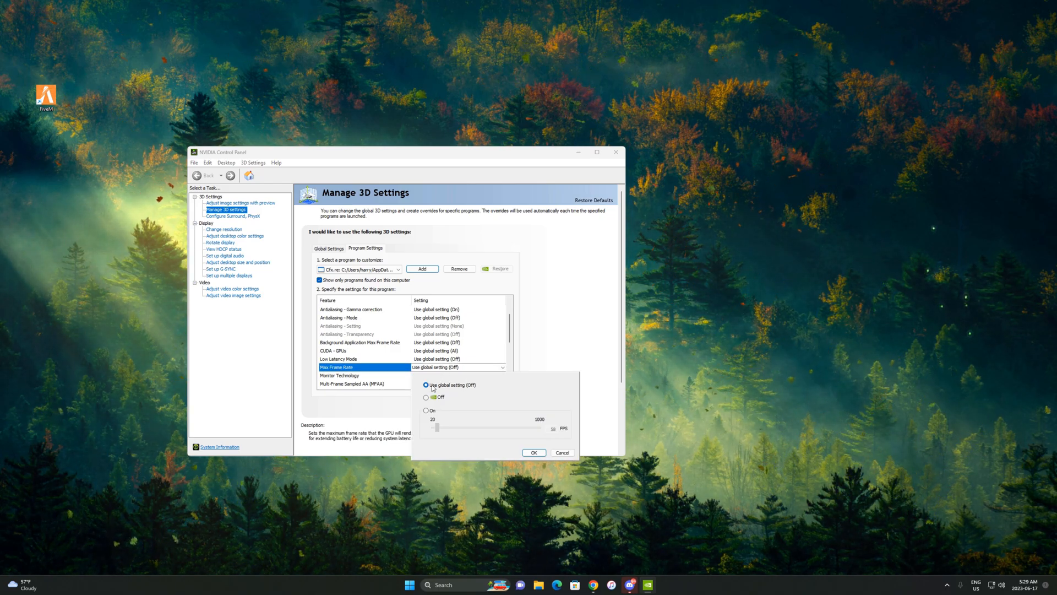
click(425, 397)
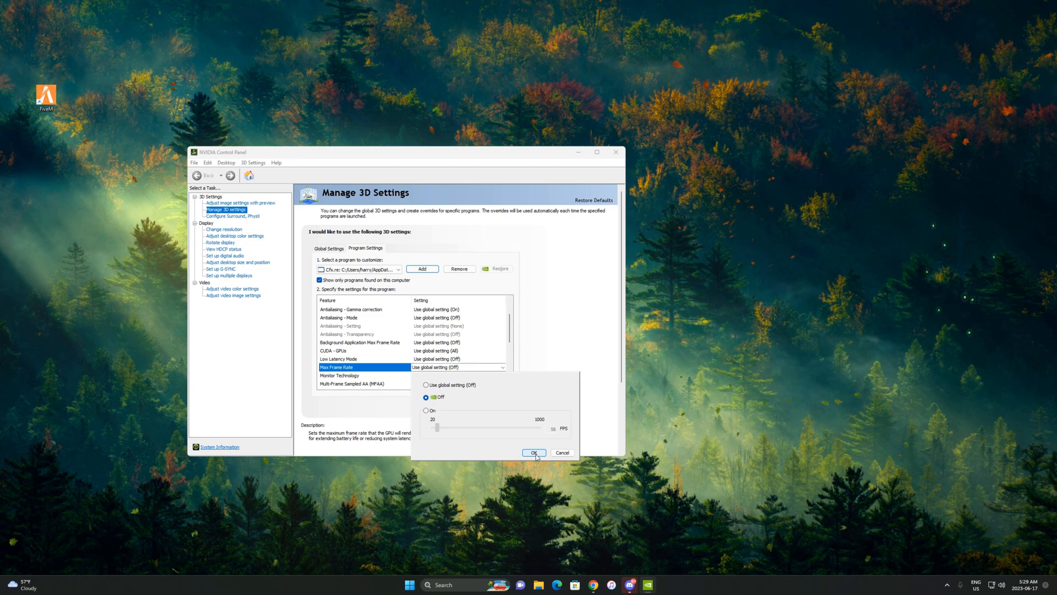
click(533, 453)
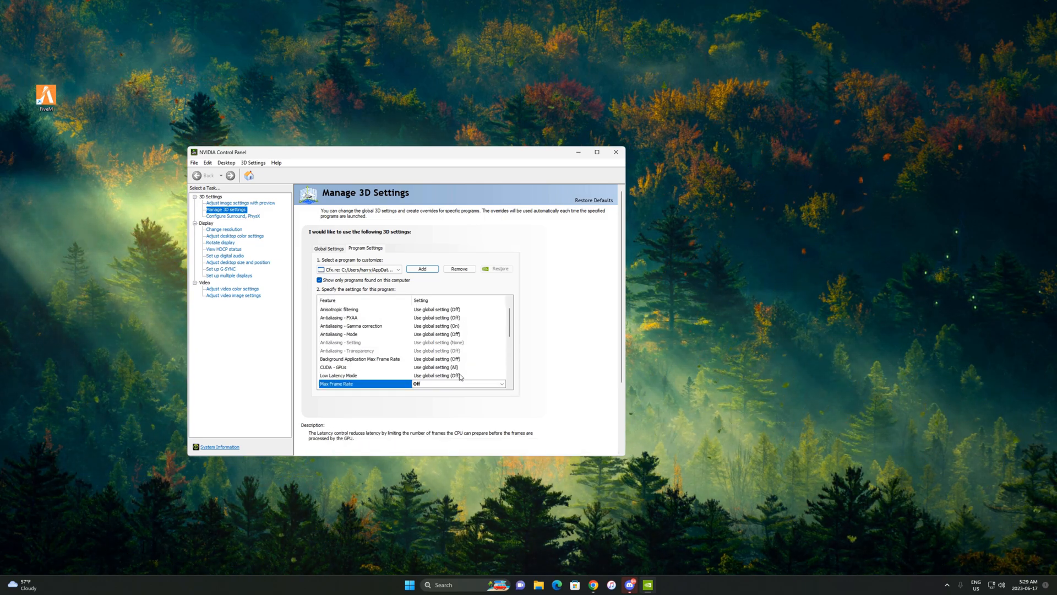
click(615, 152)
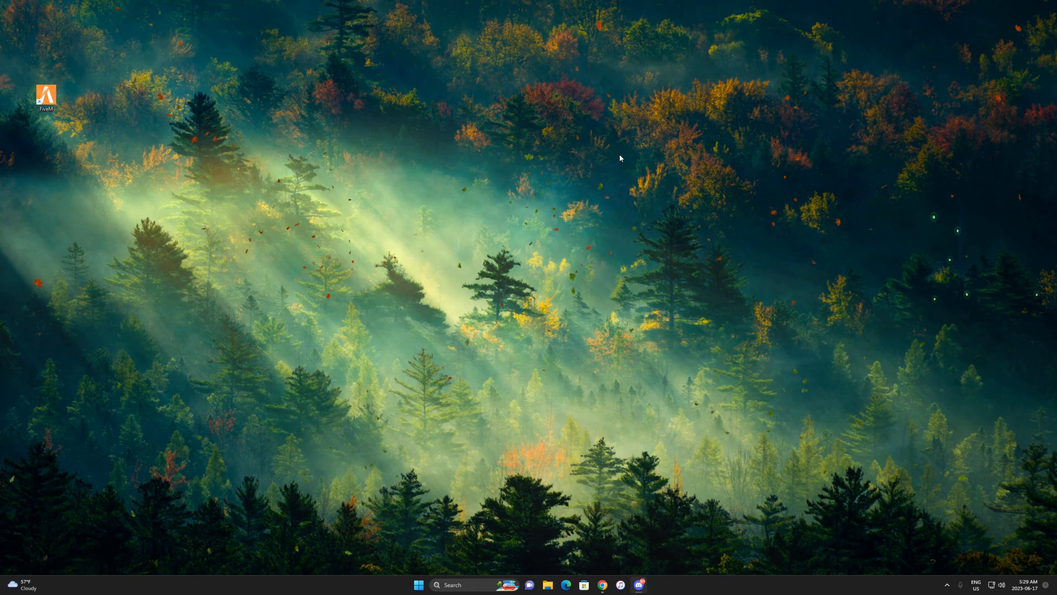
Step: Move the FiveM shortcut toward the desktop centre and launch FiveM from it
drag(46, 95, 448, 254)
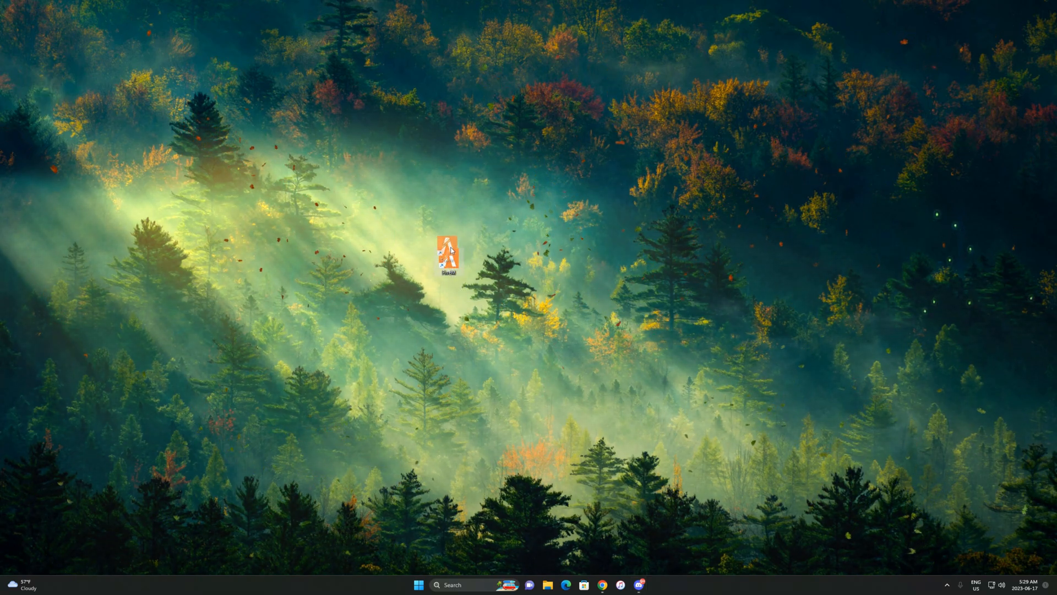
drag(447, 258, 416, 260)
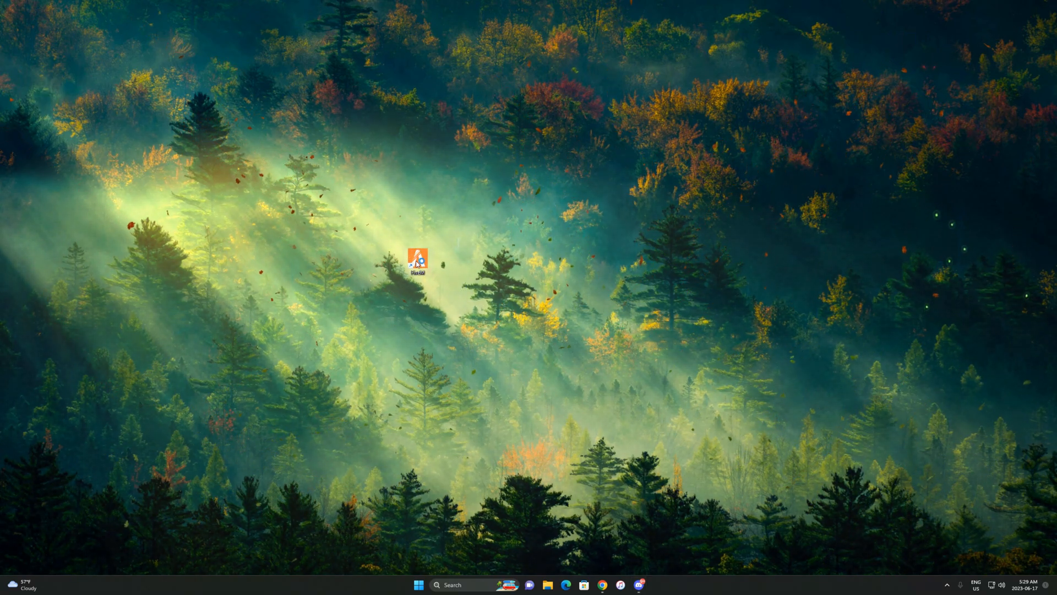
double_click(416, 259)
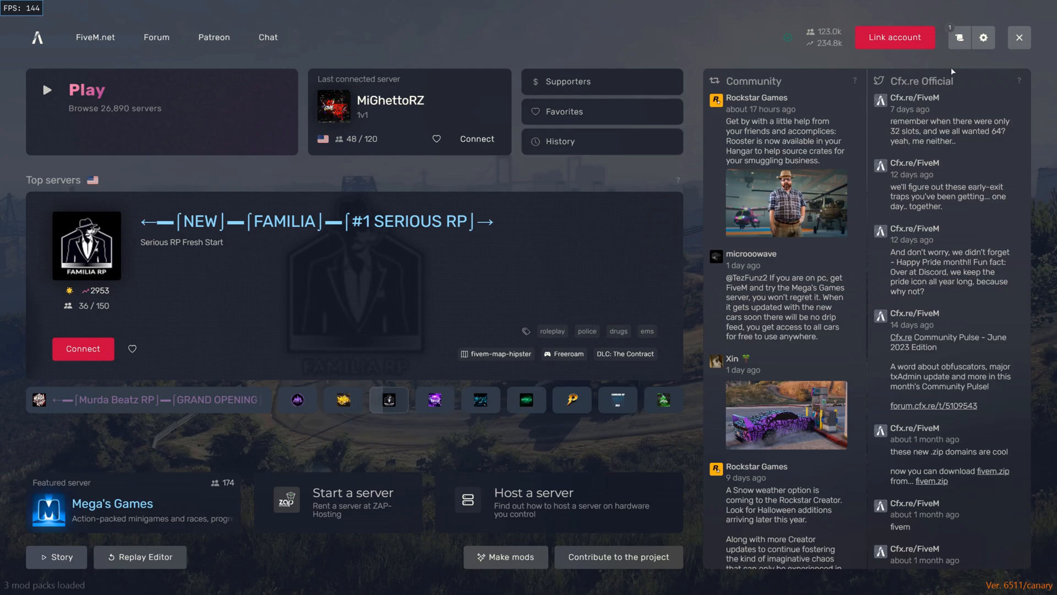
Step: In client Settings > Game, pick the Latest (Unstable) update channel and dismiss the restart notice
click(983, 38)
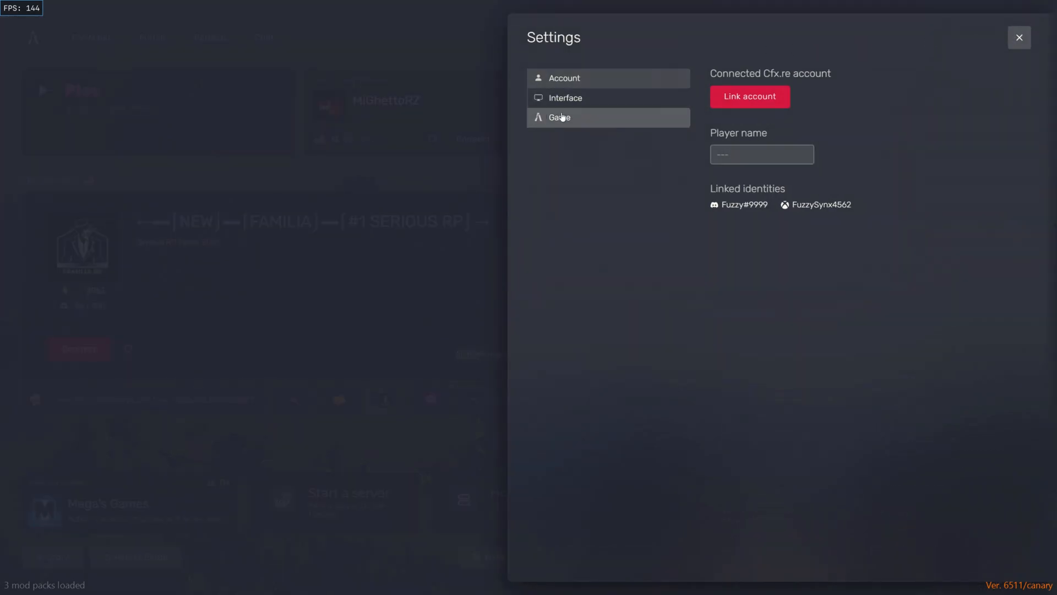
click(820, 95)
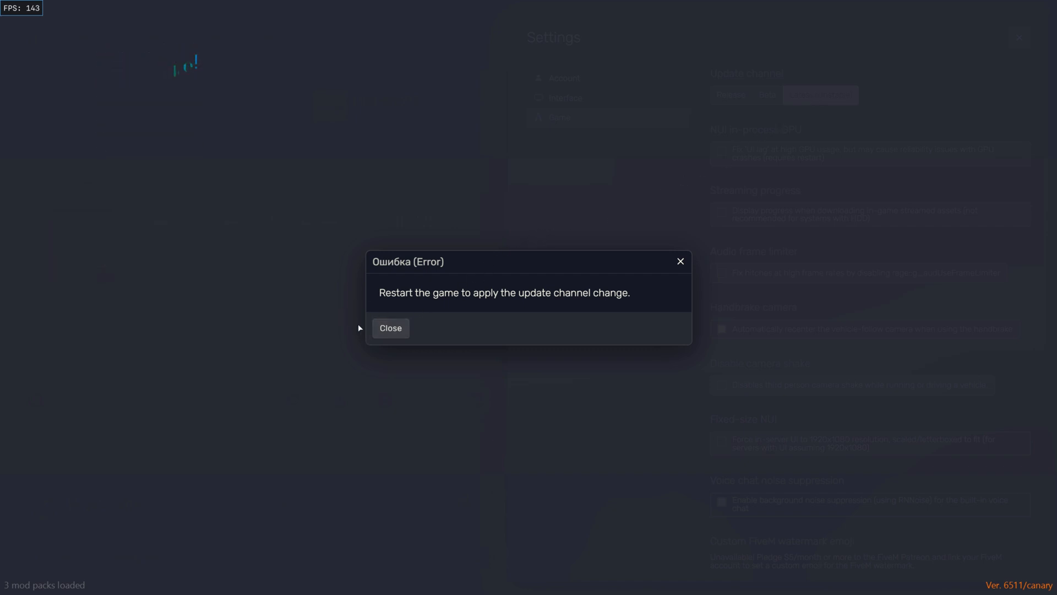
click(390, 328)
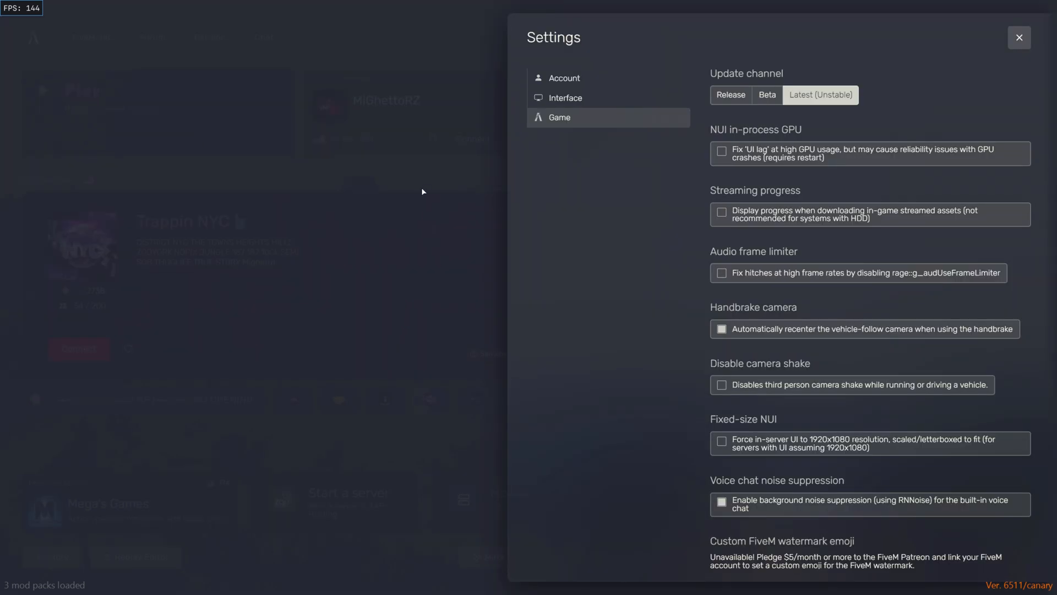
click(1019, 38)
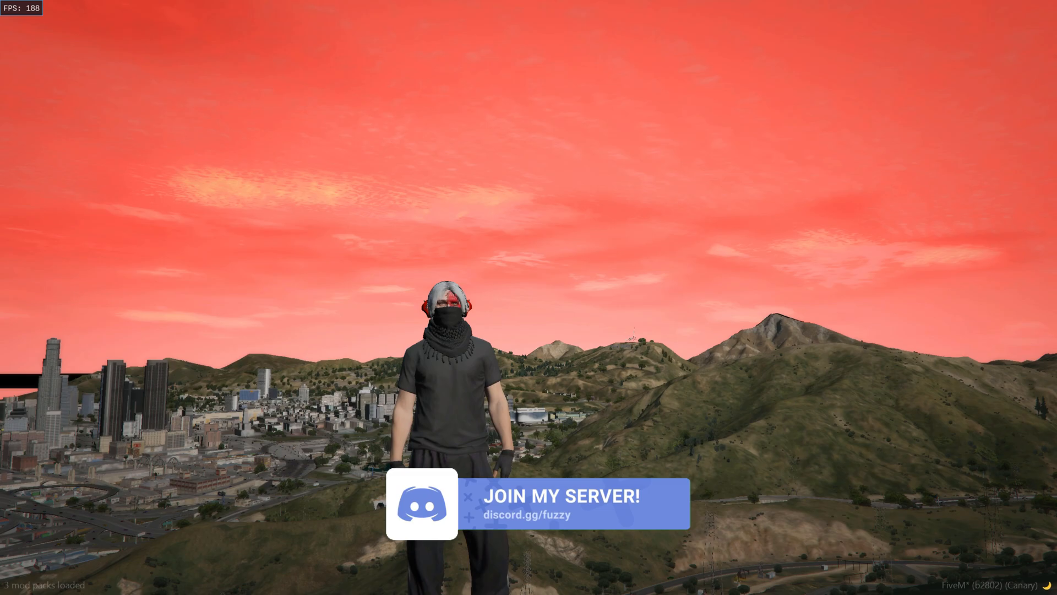
Step: Join the server after the restart to spawn back into the game world
click(470, 497)
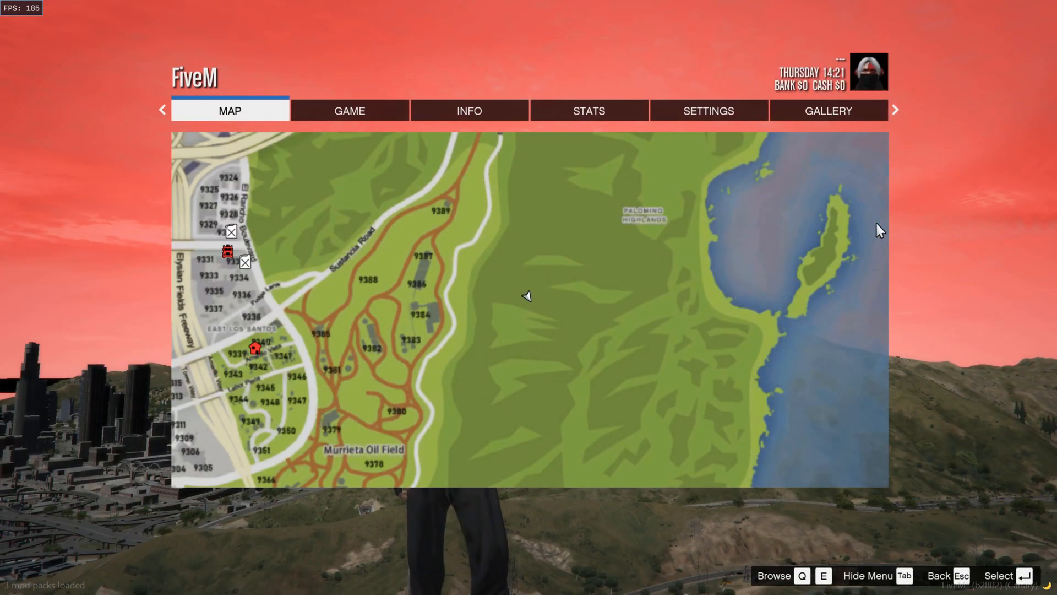
Step: Show the Graphics page from the pause menu's Settings section
click(708, 110)
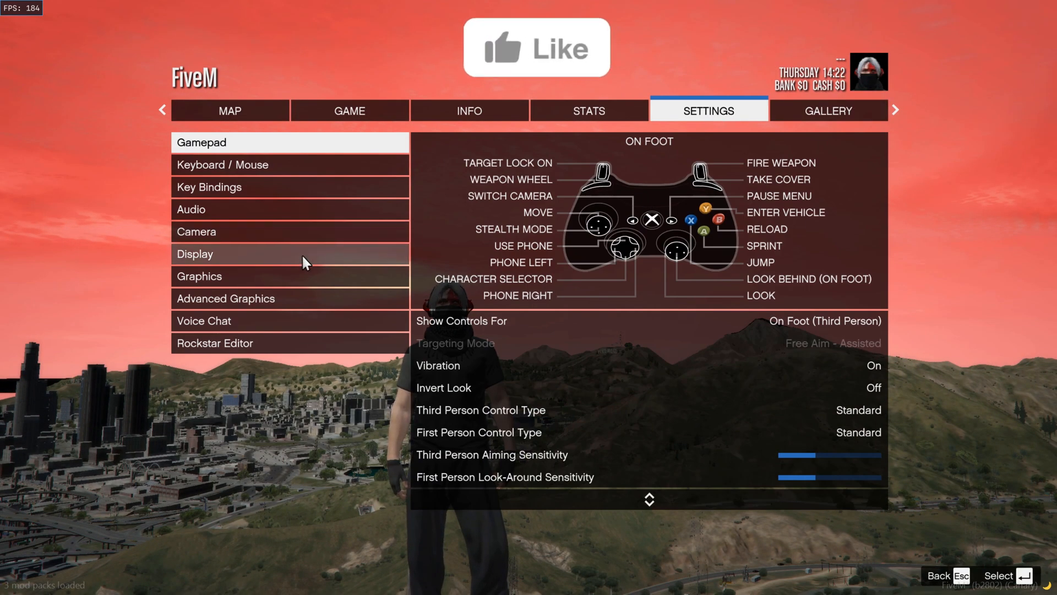
click(200, 276)
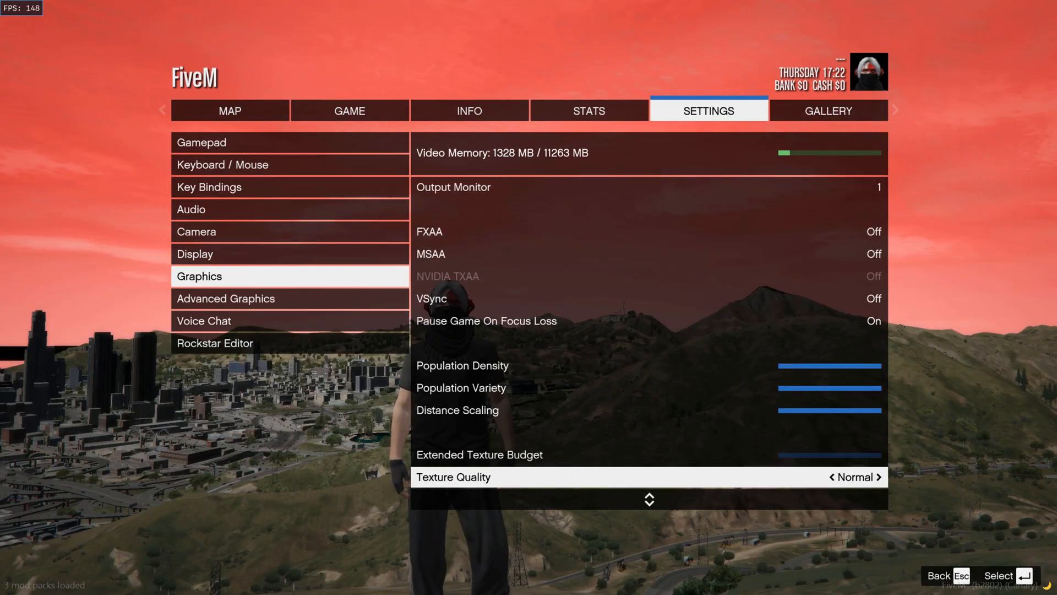
mouse_move(573, 460)
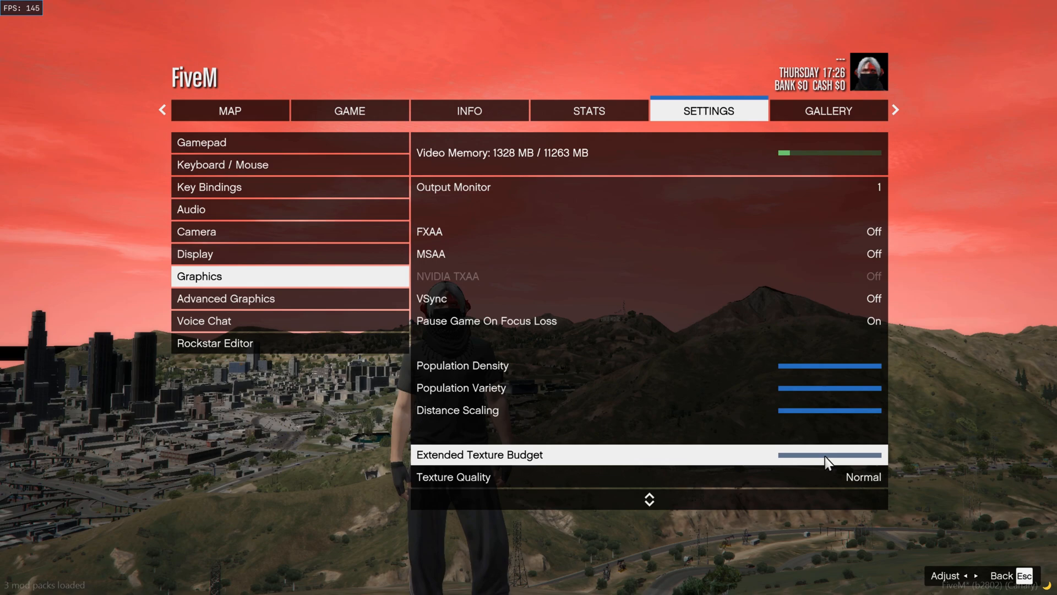
Step: Raise the Extended Texture Budget slider to about 75%, using 3662 MB of video memory
drag(809, 454, 849, 455)
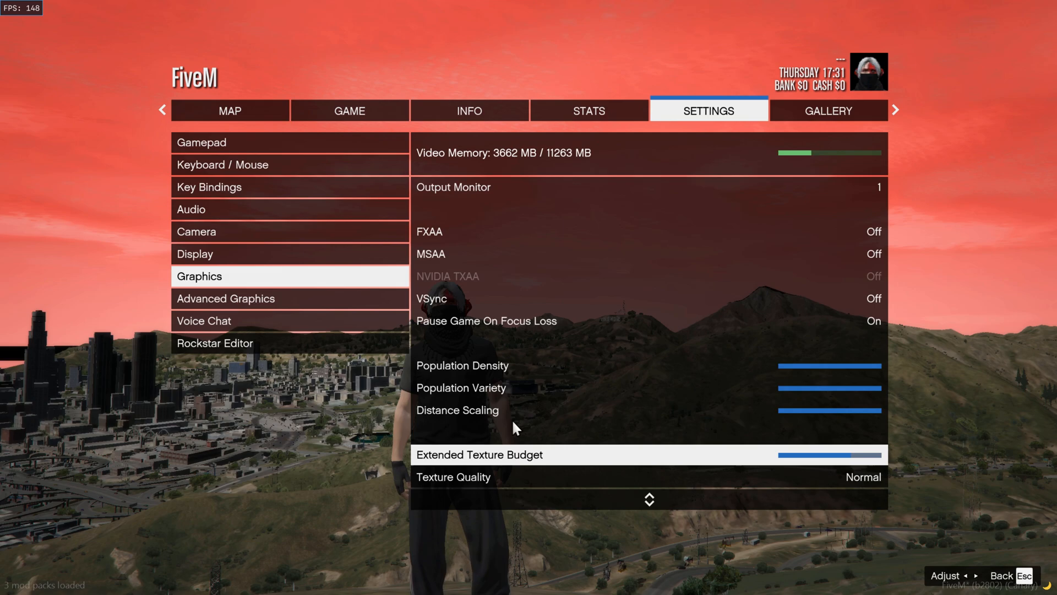
mouse_move(756, 464)
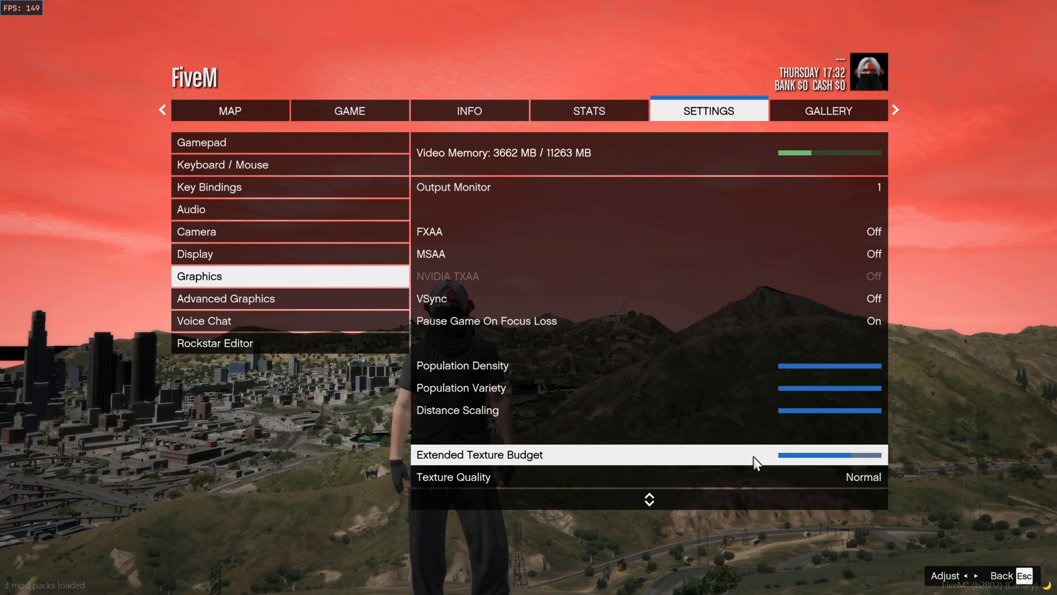
mouse_move(707, 438)
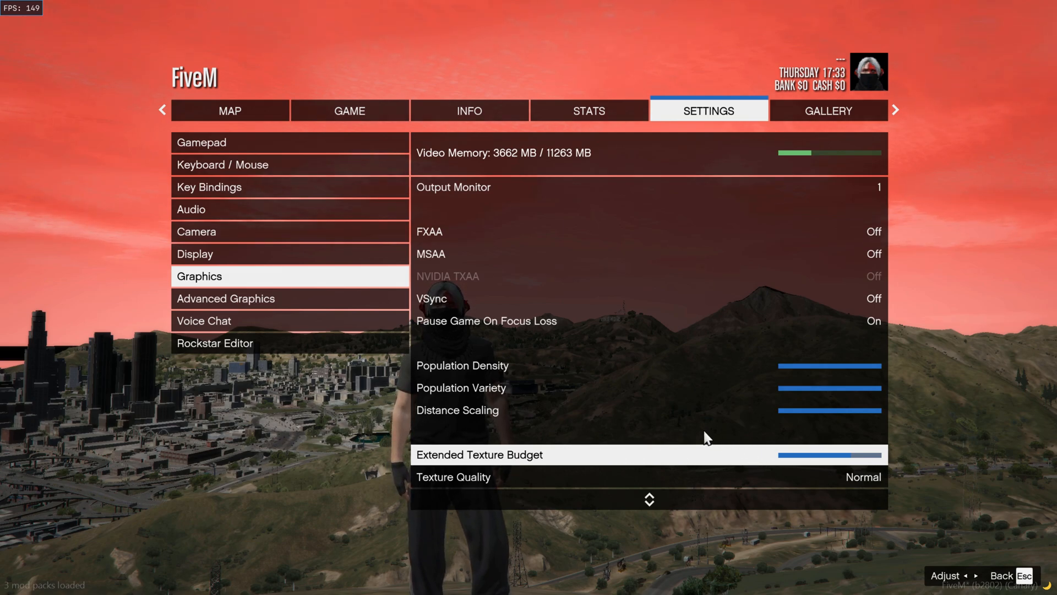
Step: Review the remaining graphics options down to Restore Defaults, then show Advanced Graphics
scroll(down, 3)
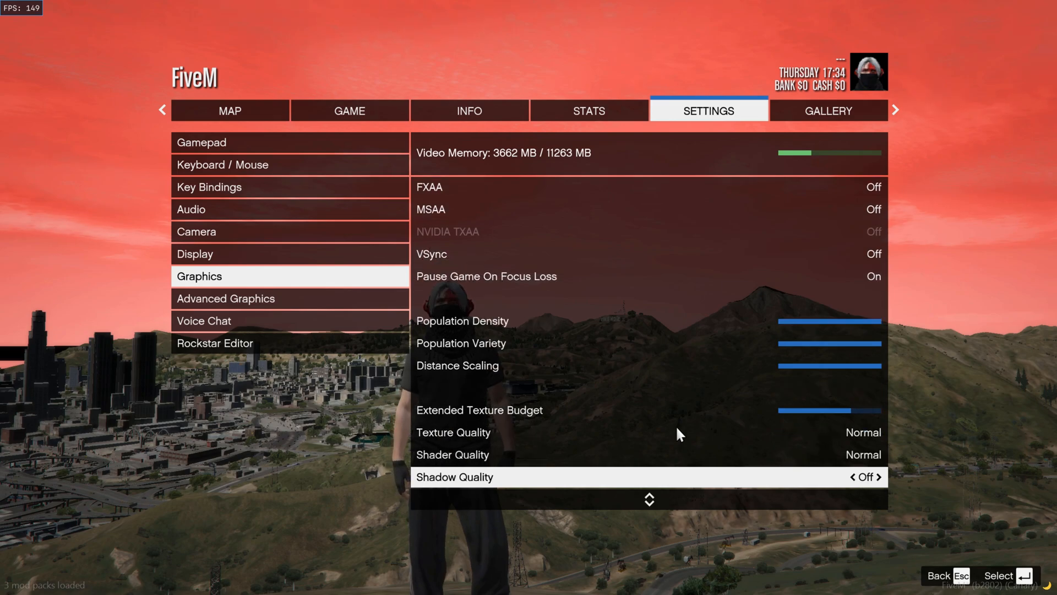
scroll(down, 3)
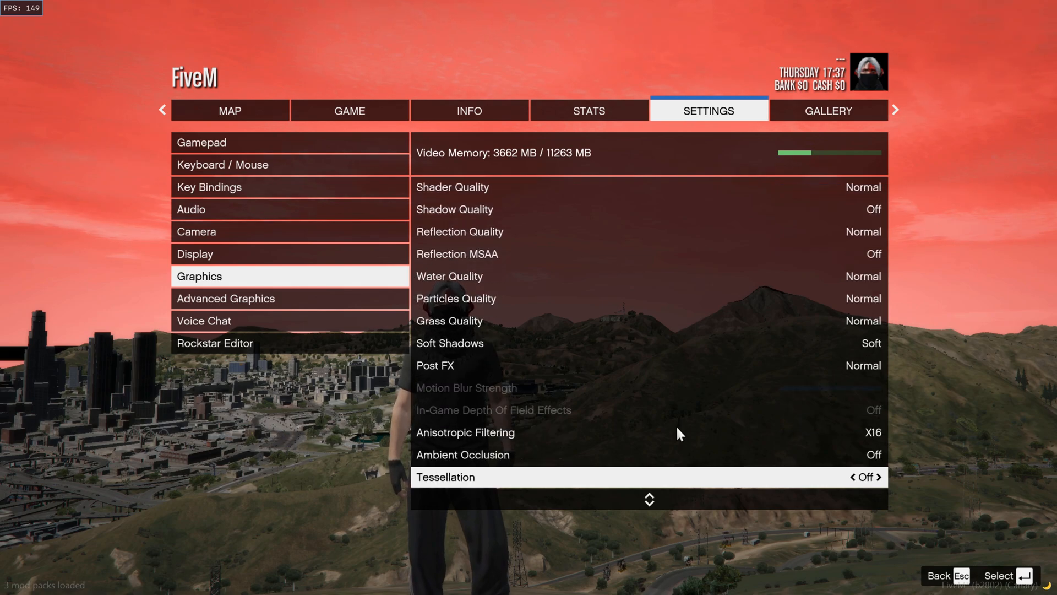
scroll(down, 3)
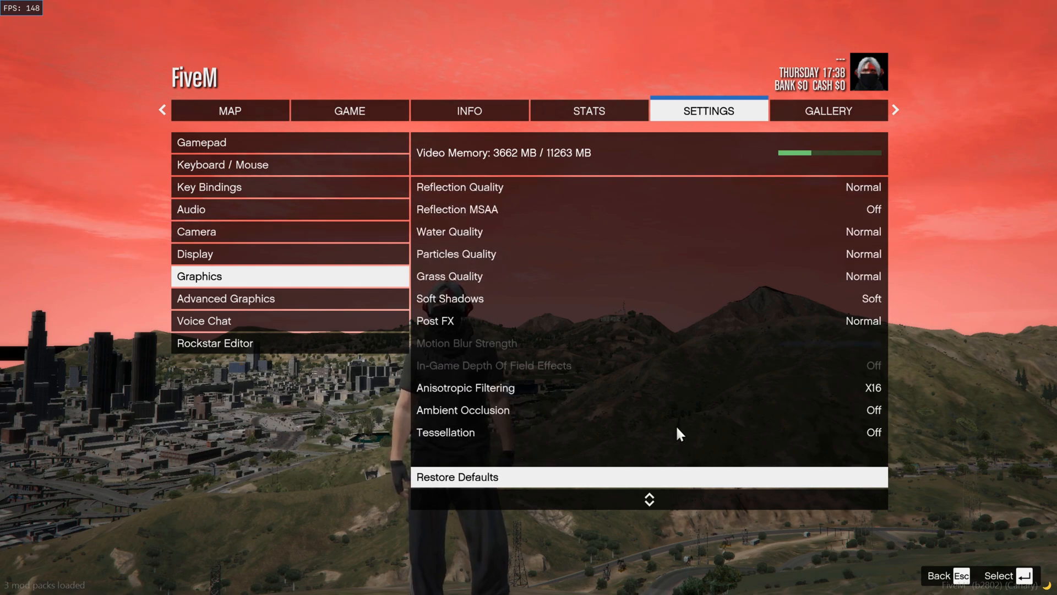
click(225, 298)
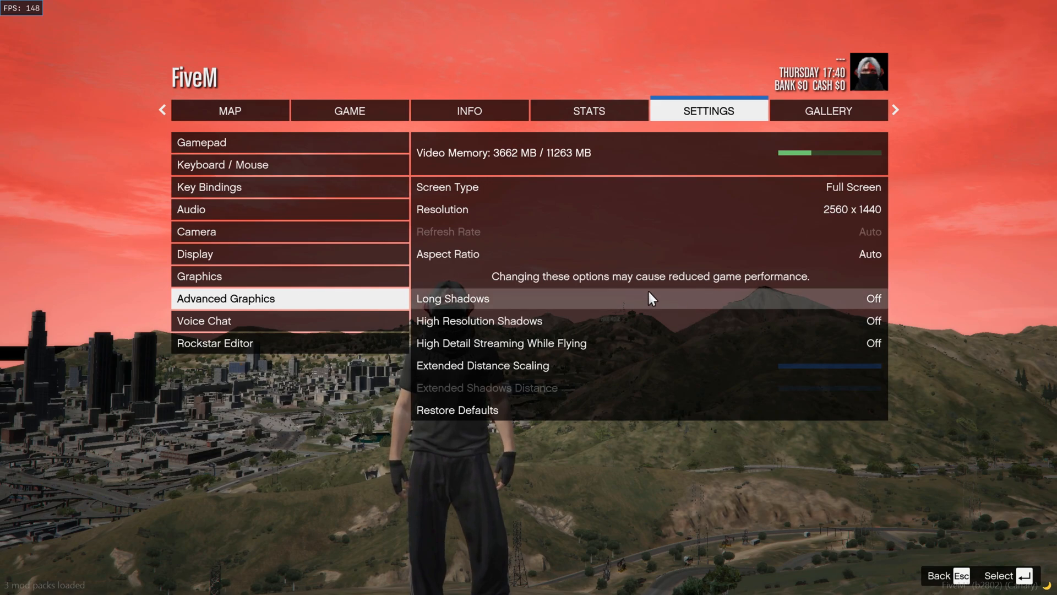
mouse_move(695, 232)
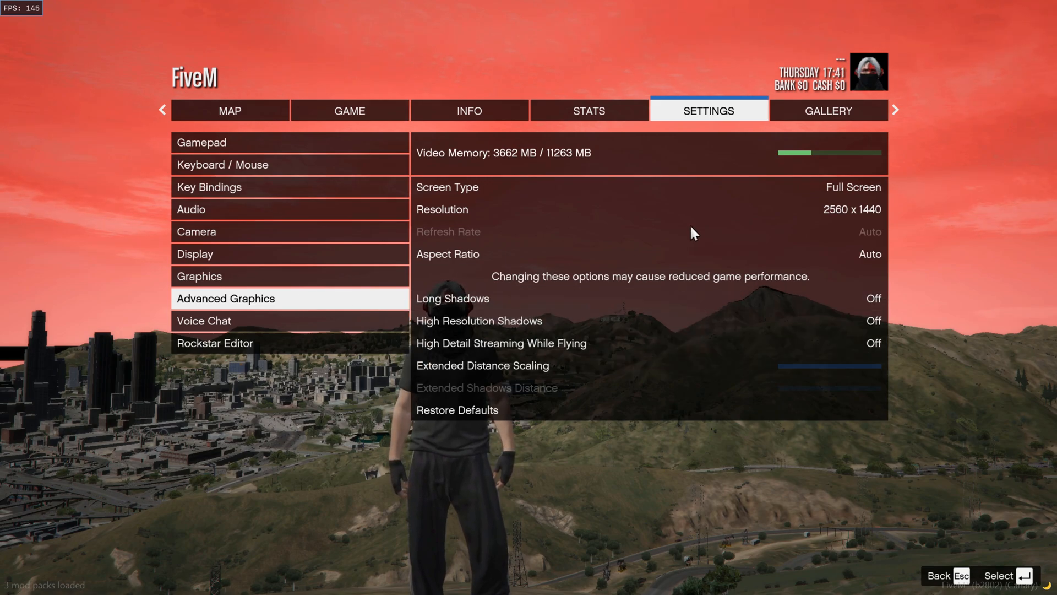
mouse_move(686, 330)
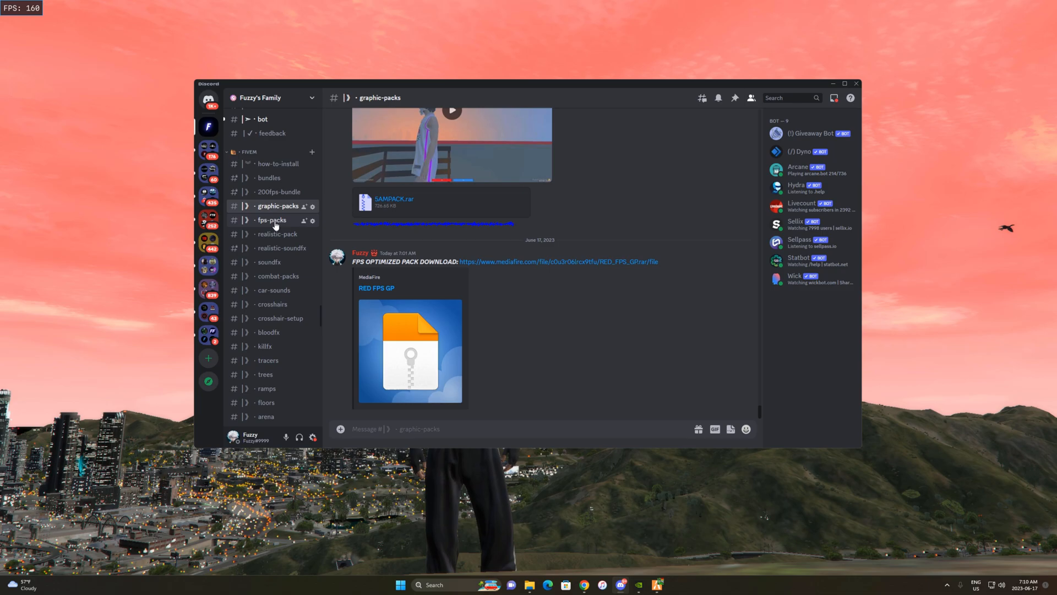
Step: Show the fps-packs channel with the FPS optimized pack download link
click(272, 220)
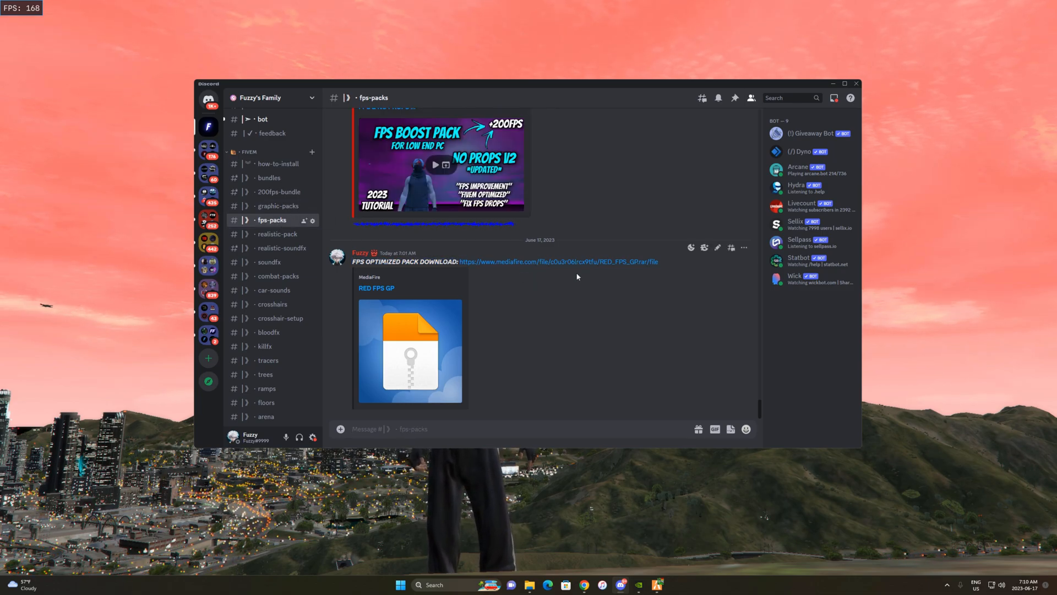
mouse_move(526, 283)
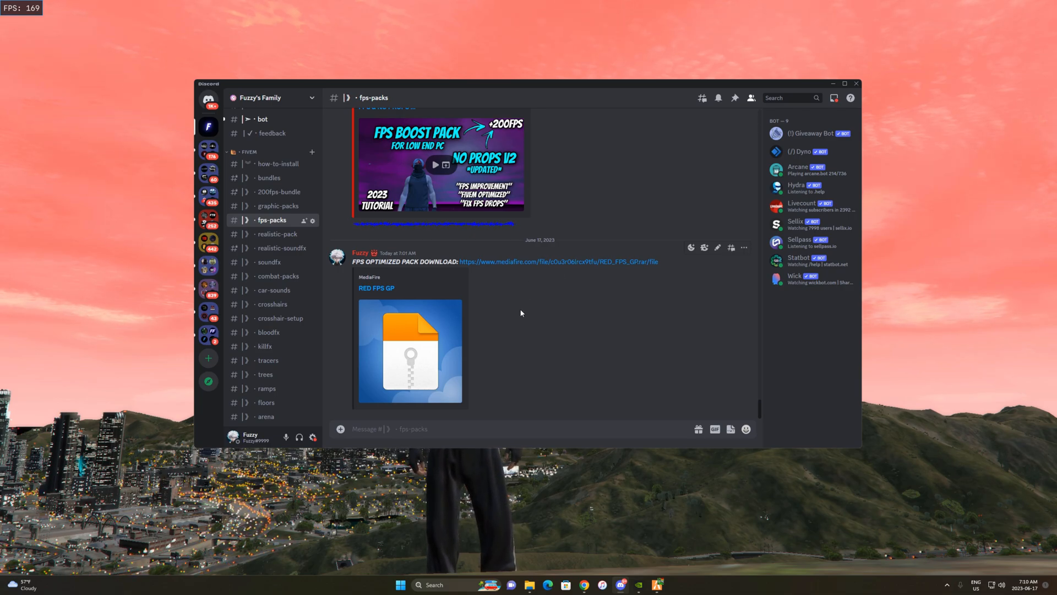
mouse_move(509, 329)
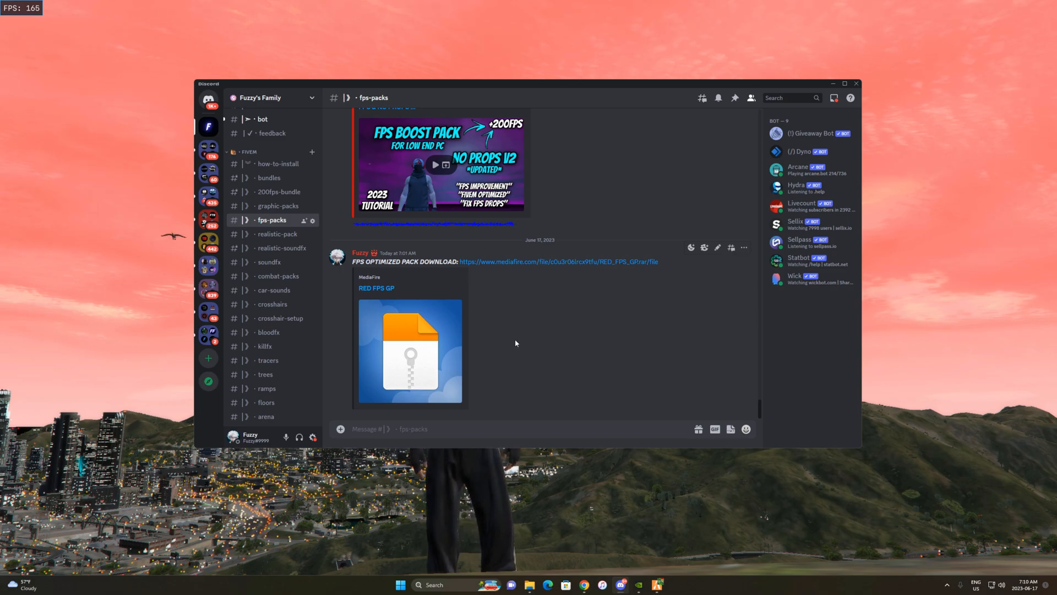
mouse_move(515, 292)
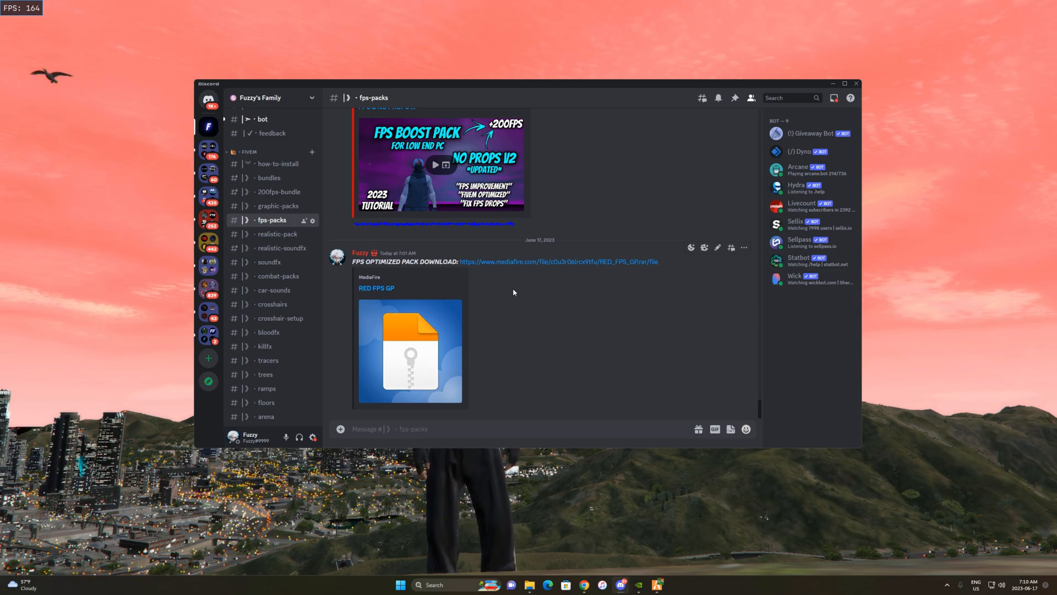
mouse_move(517, 314)
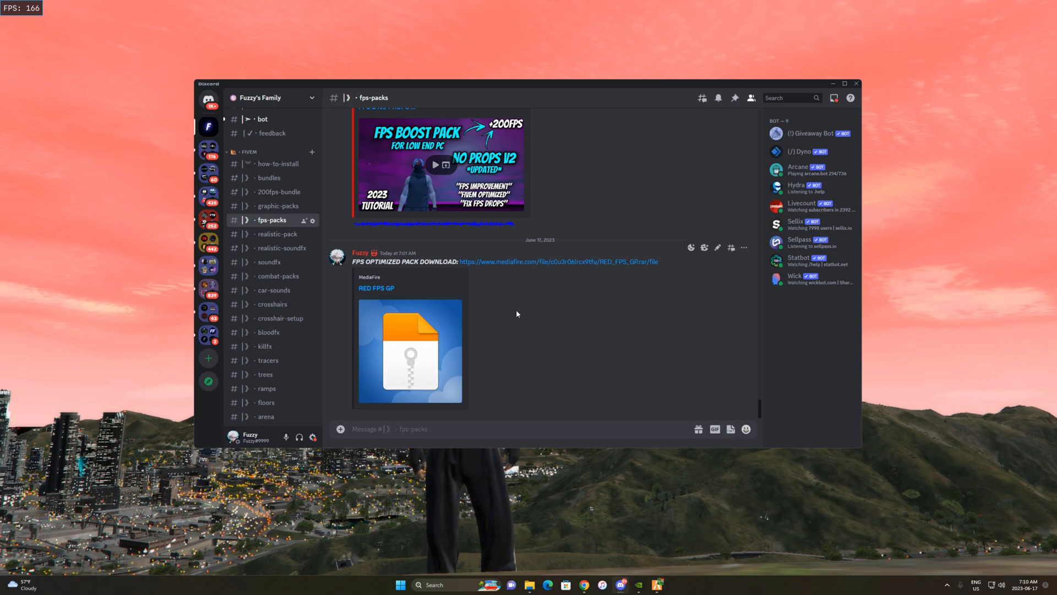
mouse_move(549, 302)
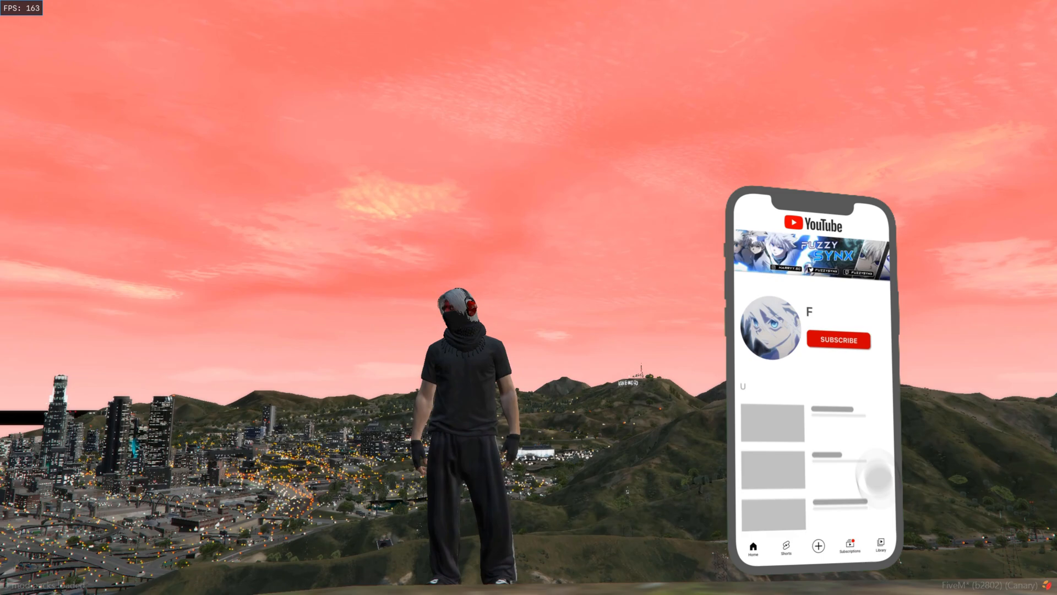
Step: Dismiss Discord and return to the FiveM game world with the FuzzySynx overlay
click(838, 341)
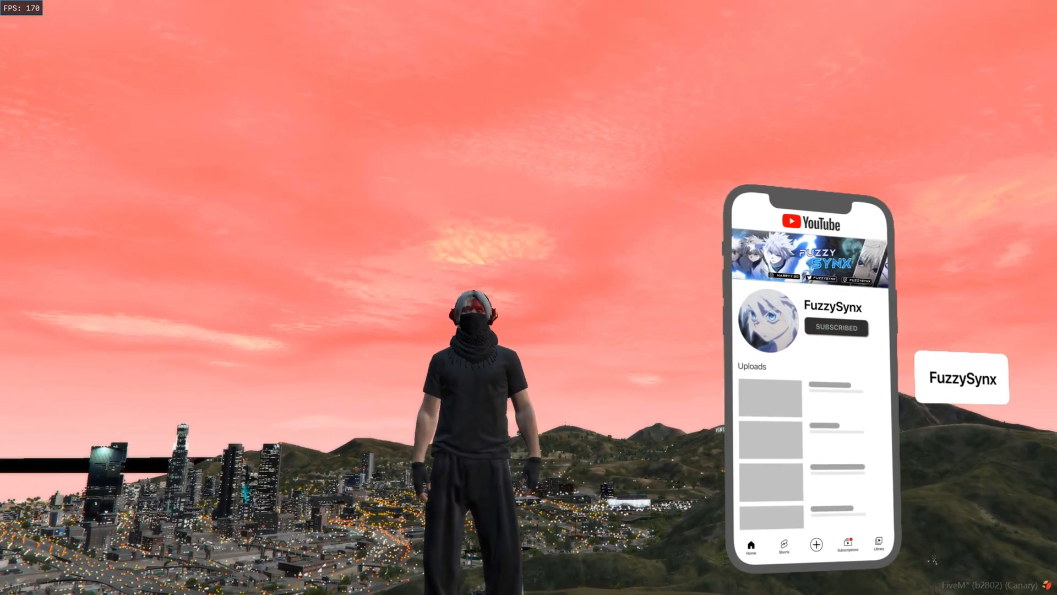